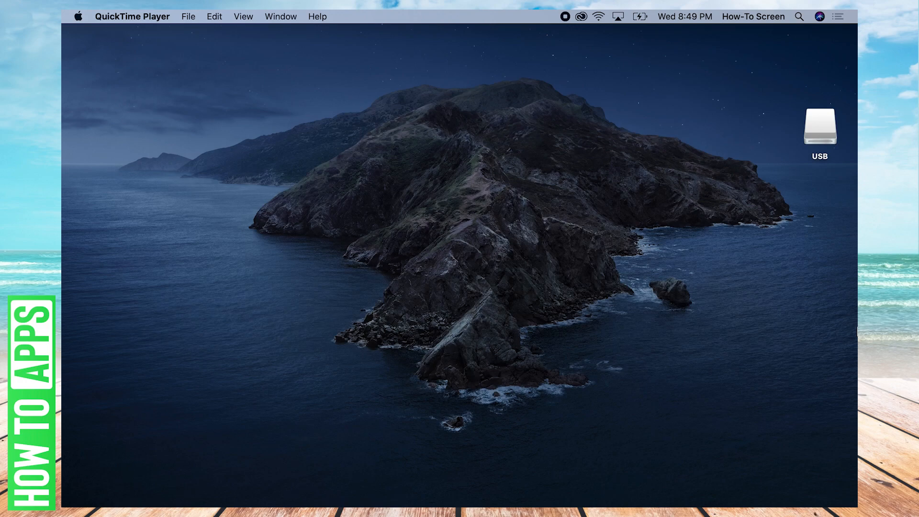
pyautogui.moveTo(769, 319)
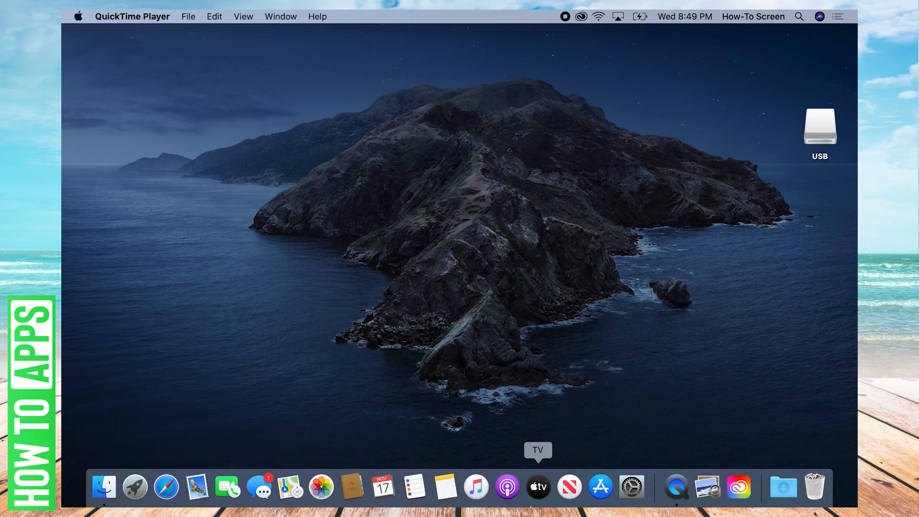
pyautogui.moveTo(631, 487)
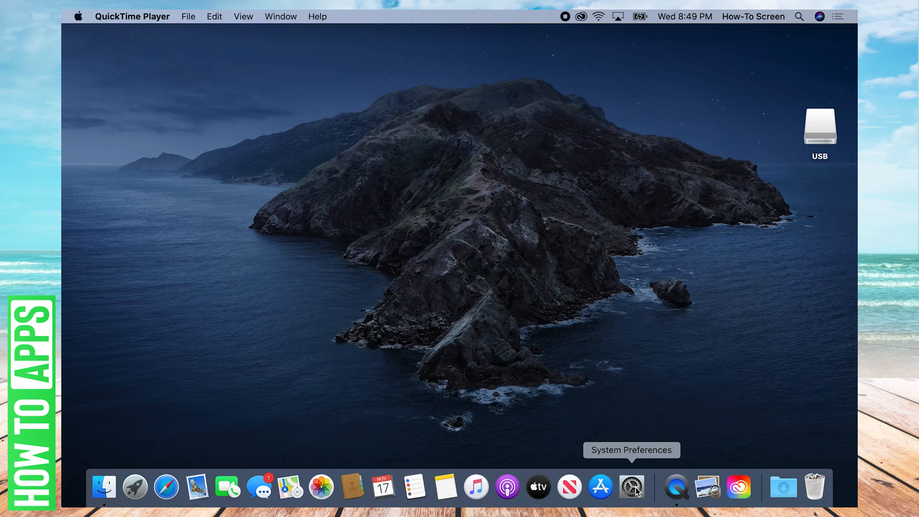
# - Launch System Preferences from its Dock icon to show all preference categories
pyautogui.click(631, 486)
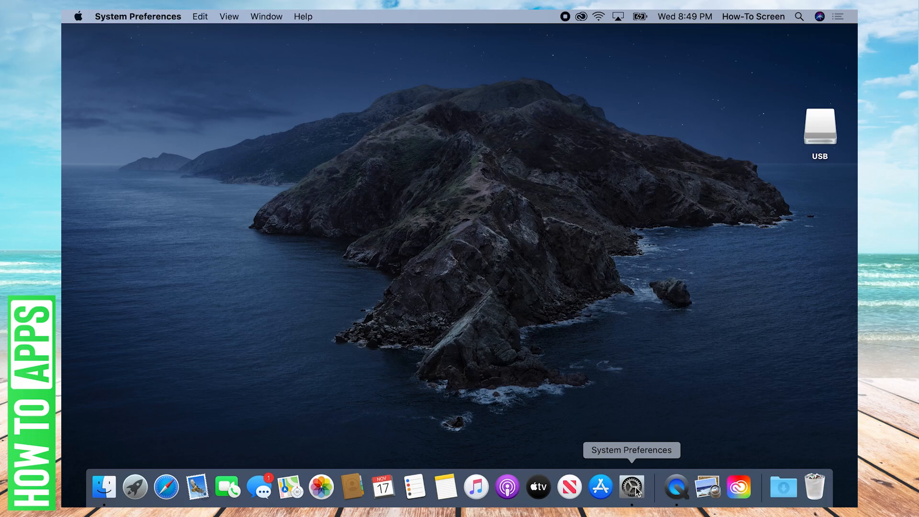
pyautogui.click(632, 487)
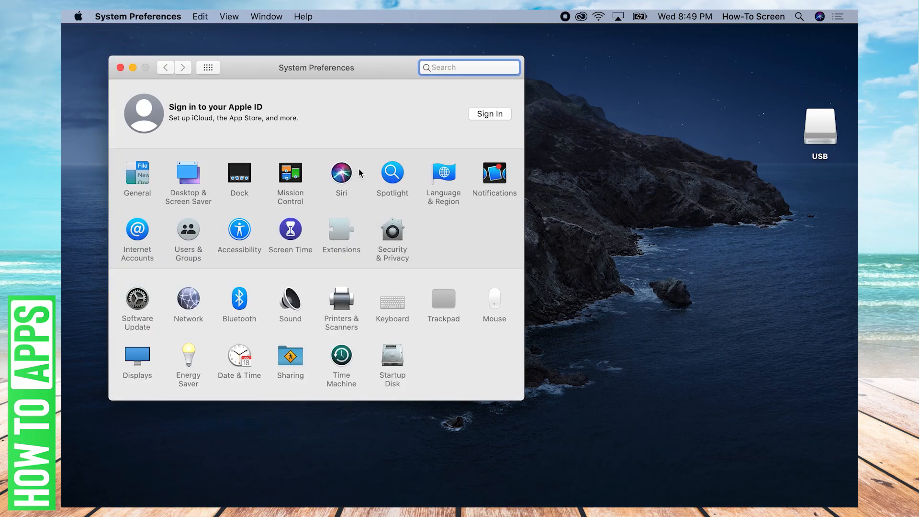
pyautogui.moveTo(383, 210)
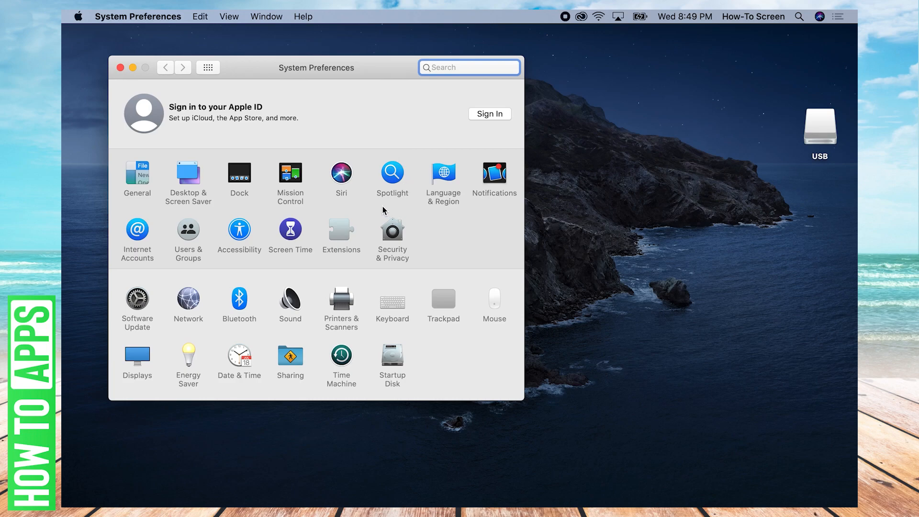
pyautogui.moveTo(266, 109)
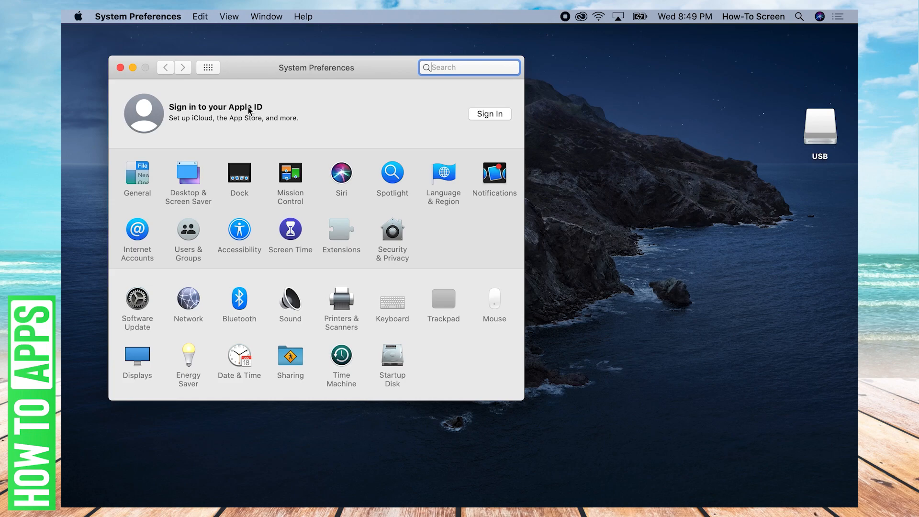
pyautogui.moveTo(483, 114)
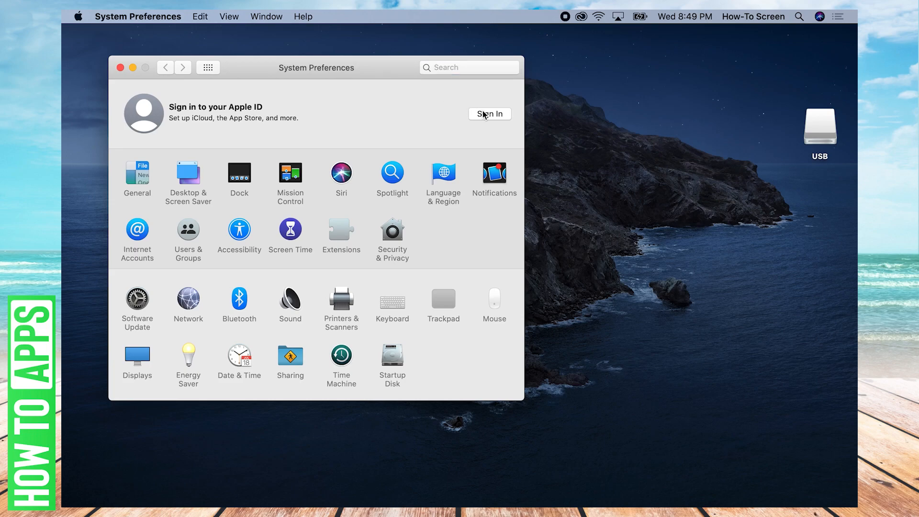
# - Sign in with the Apple ID and password, submitting the credentials
pyautogui.click(490, 114)
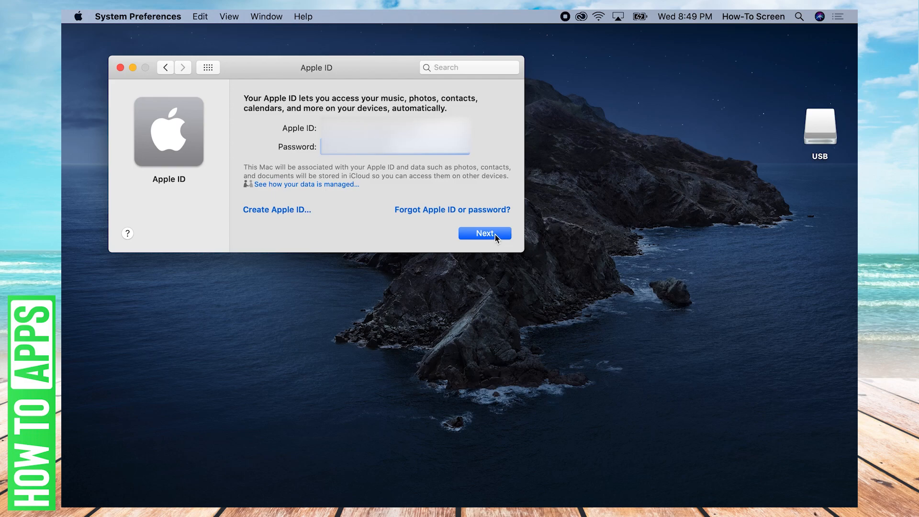
pyautogui.click(483, 233)
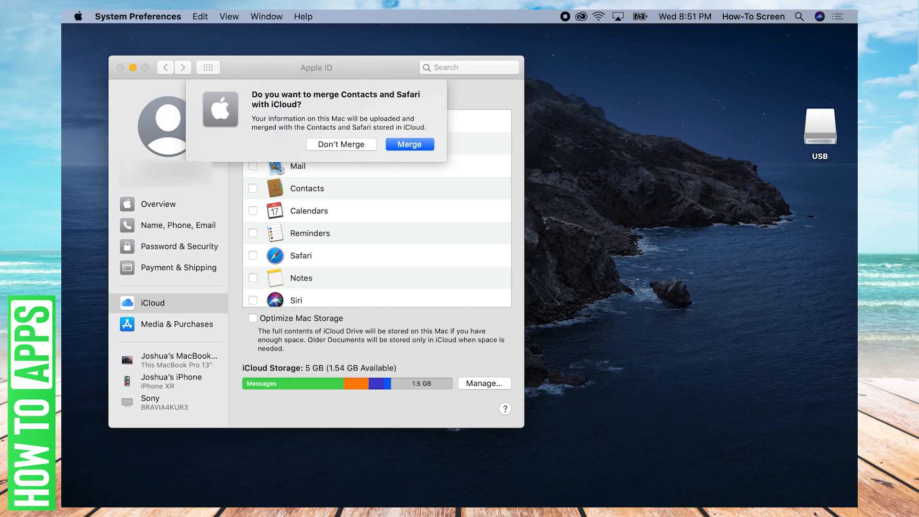
pyautogui.moveTo(376, 151)
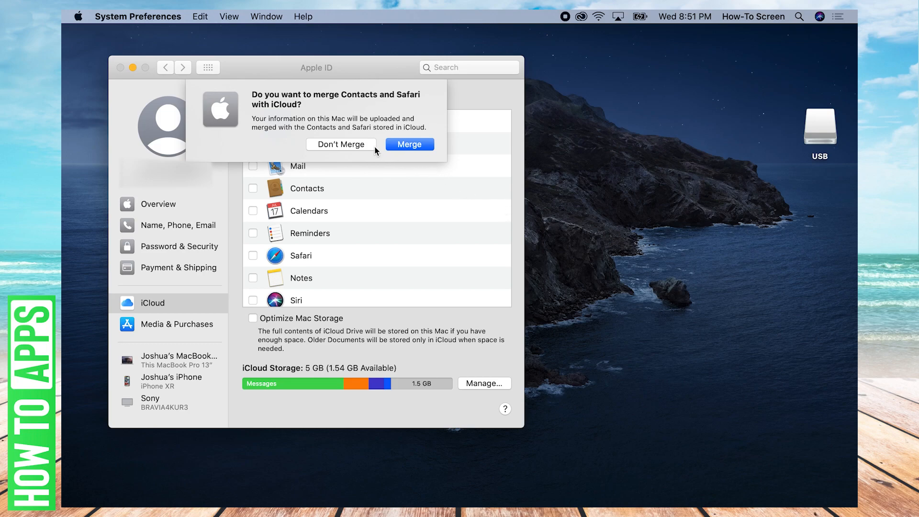
pyautogui.moveTo(362, 147)
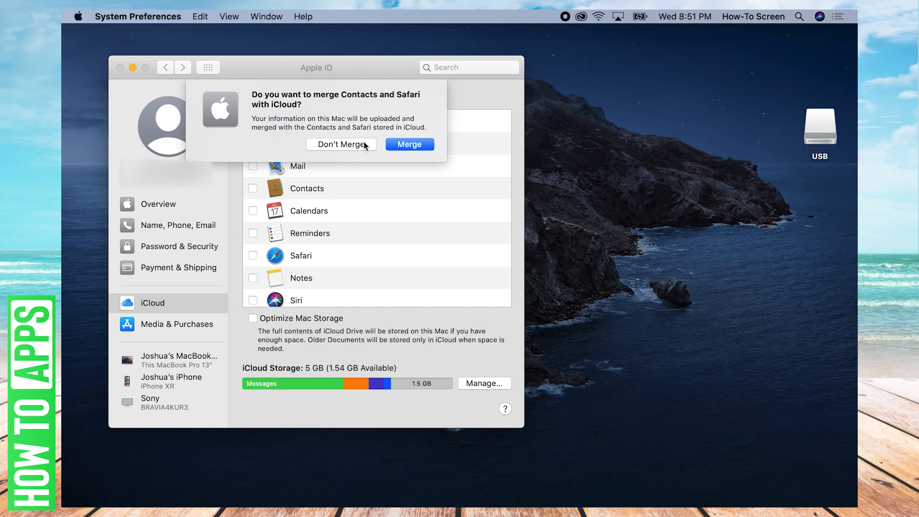
pyautogui.moveTo(322, 212)
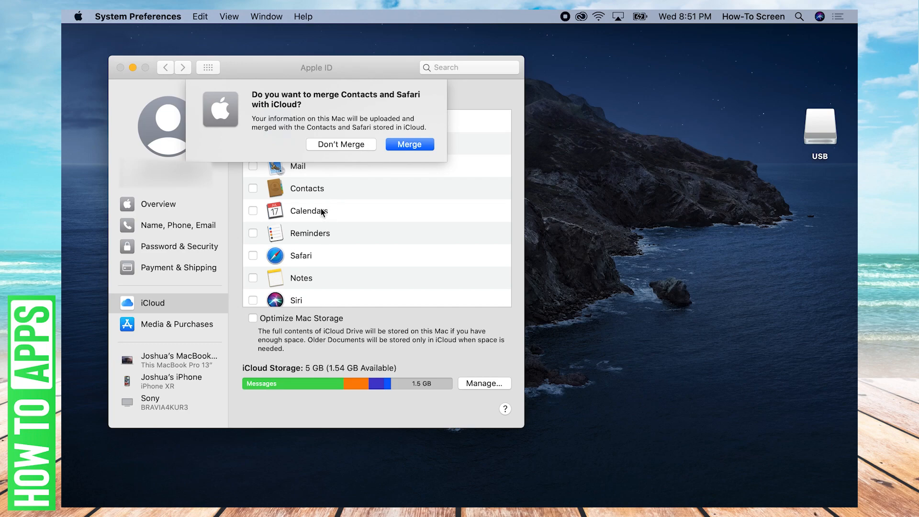
pyautogui.moveTo(313, 254)
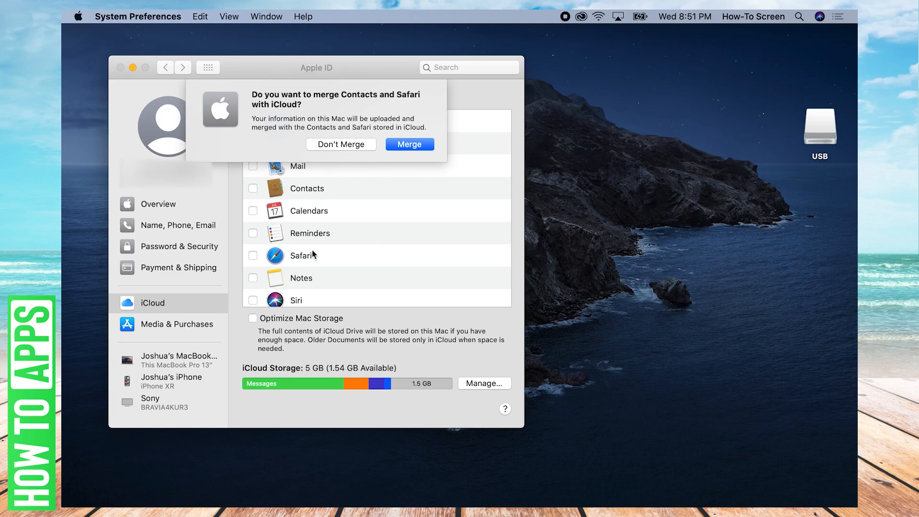
pyautogui.moveTo(334, 153)
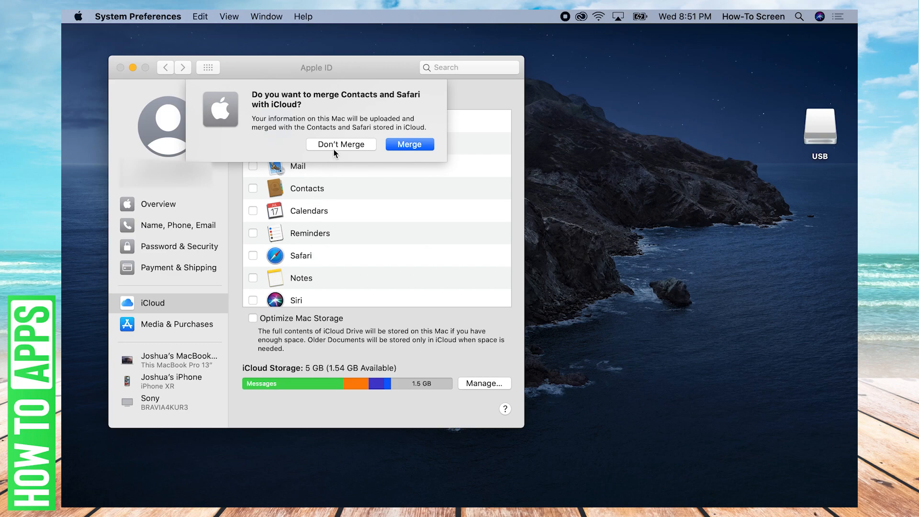
# - Choose Don't Merge so Contacts and Safari stay unsynced with iCloud
pyautogui.click(340, 144)
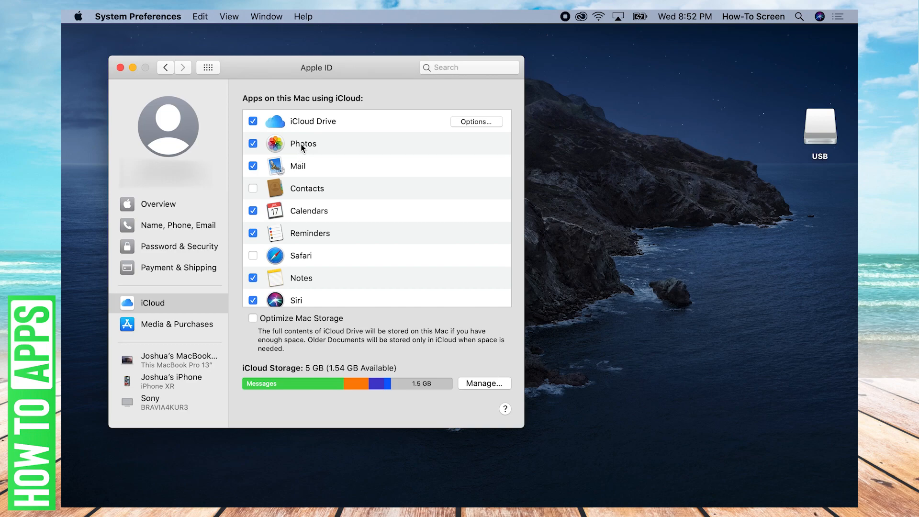
pyautogui.scroll(-3)
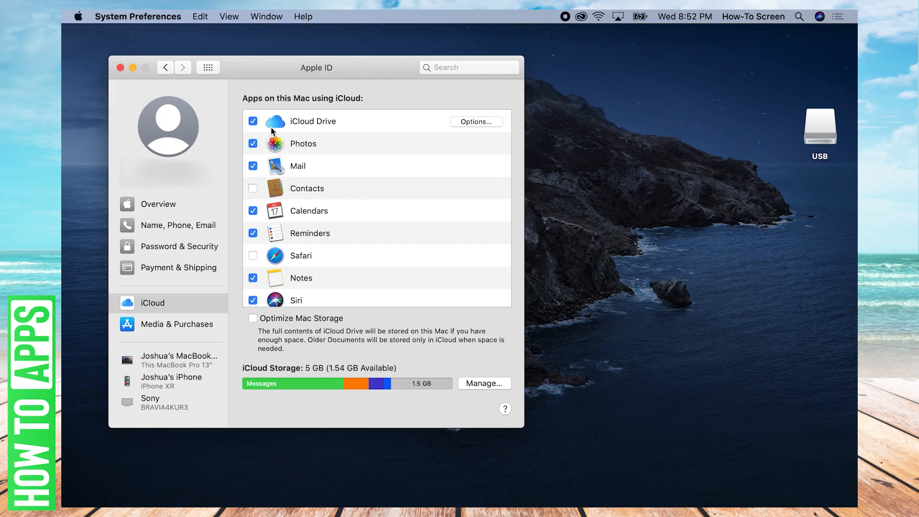
pyautogui.moveTo(254, 172)
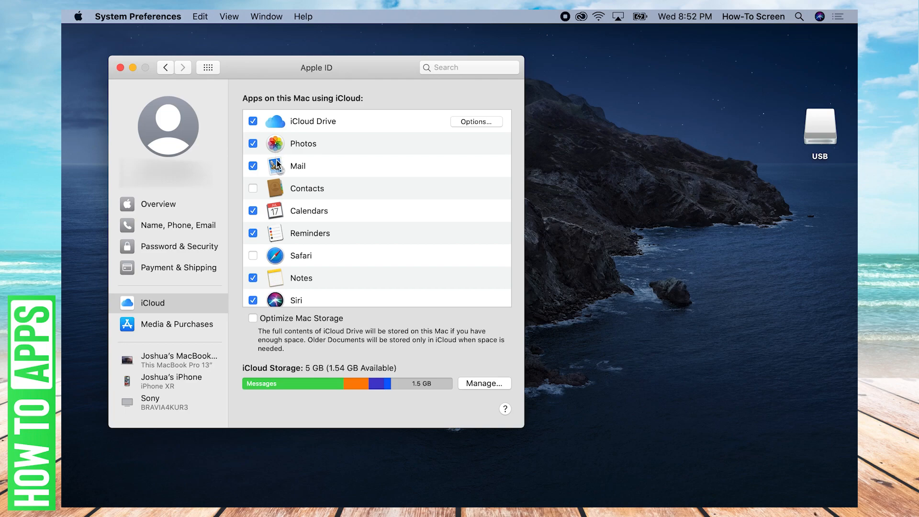
pyautogui.moveTo(297, 144)
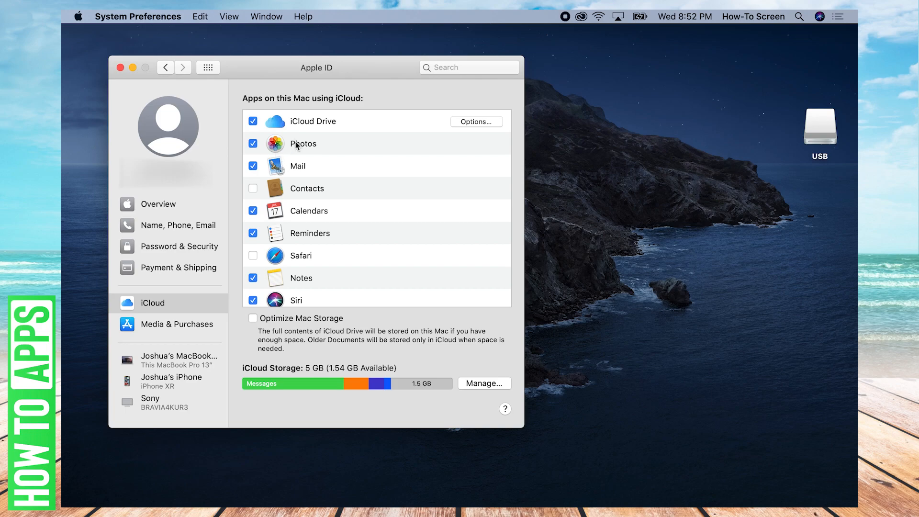